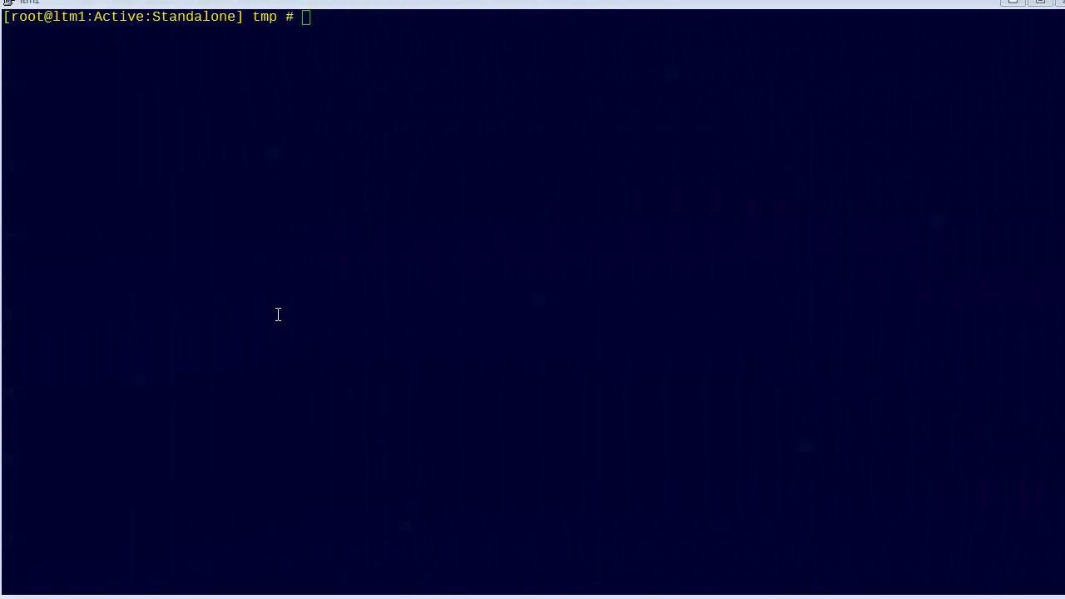
mouse_move(396, 183)
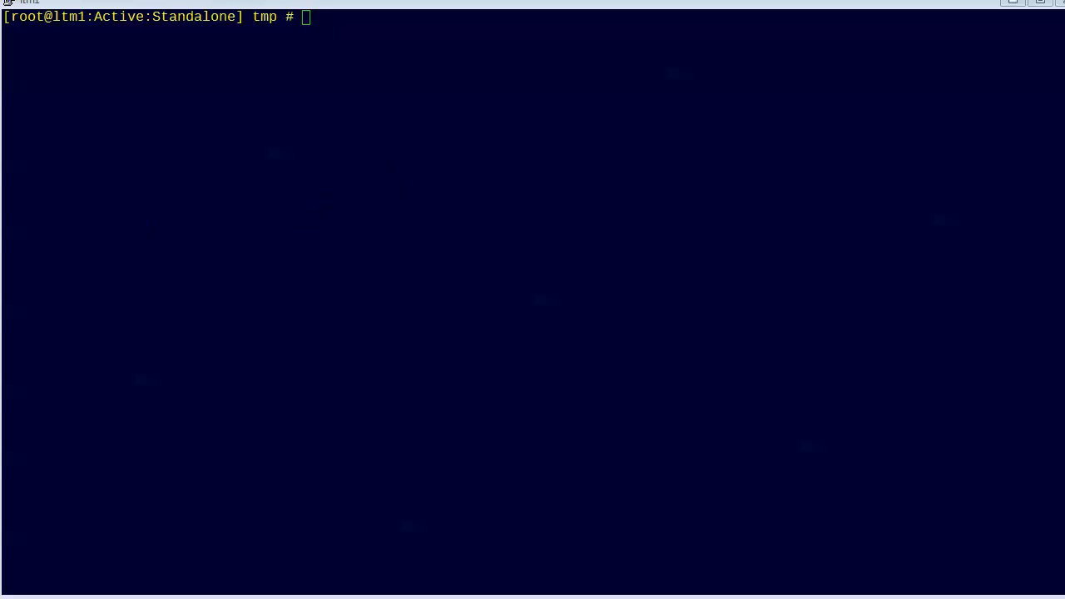
mouse_move(379, 60)
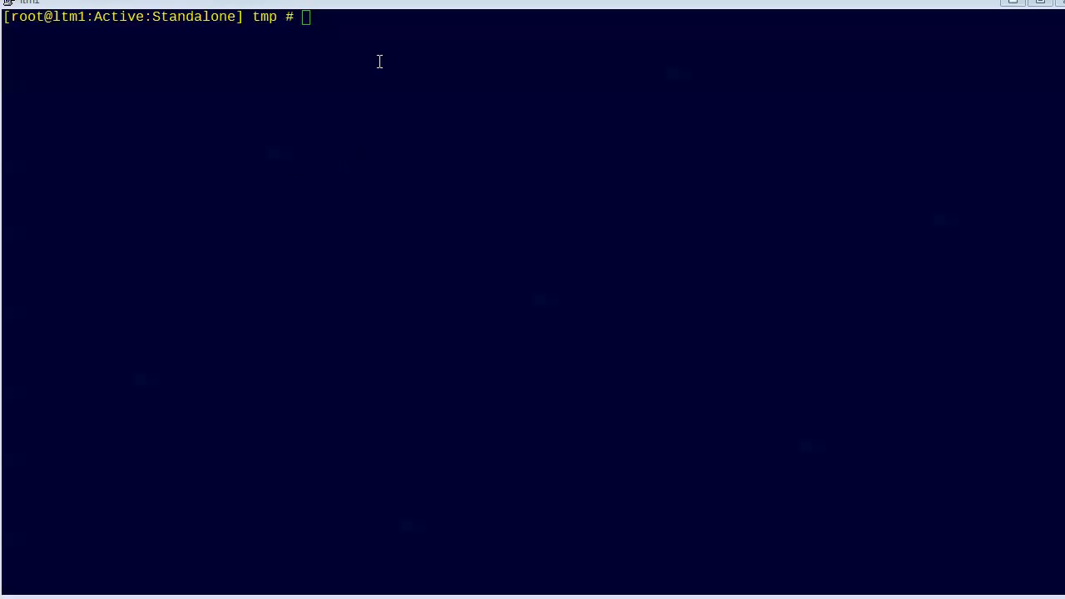
text(url="https://192.168.6.5/mgmt/tm/net/self")
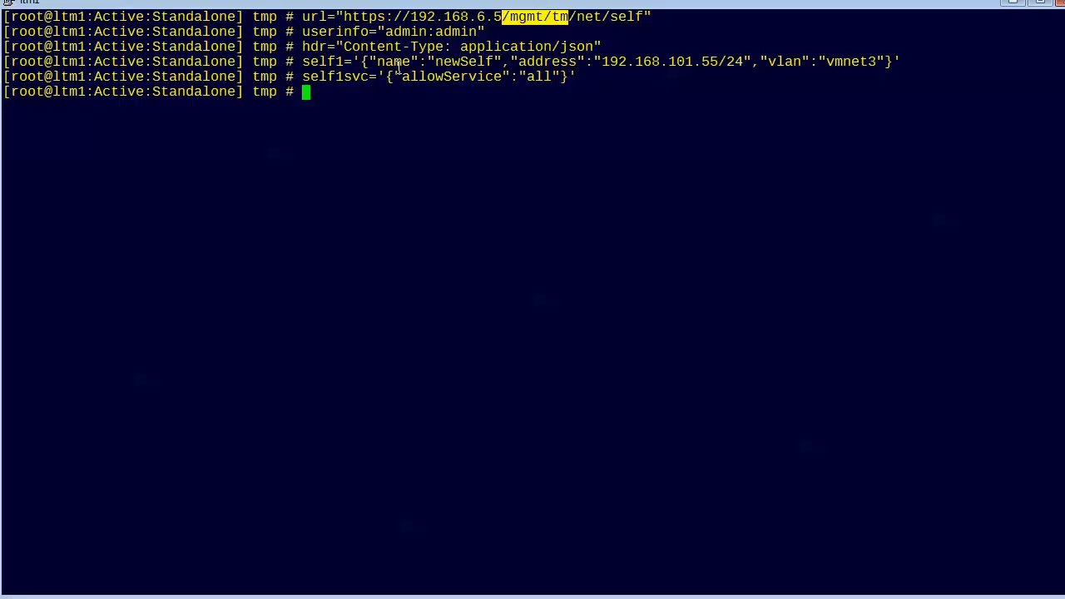
mouse_move(376, 83)
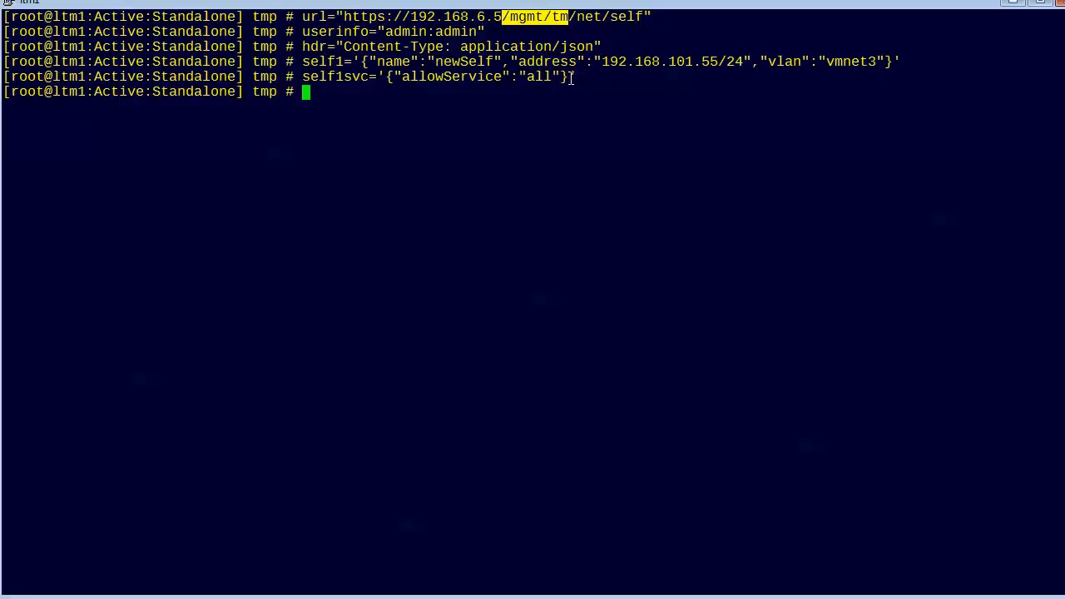
Run curl -sk POST of $self1 to $url piped to /var/tmp/jq to create newSelf at 192.168.101.55/24
text(curl -)
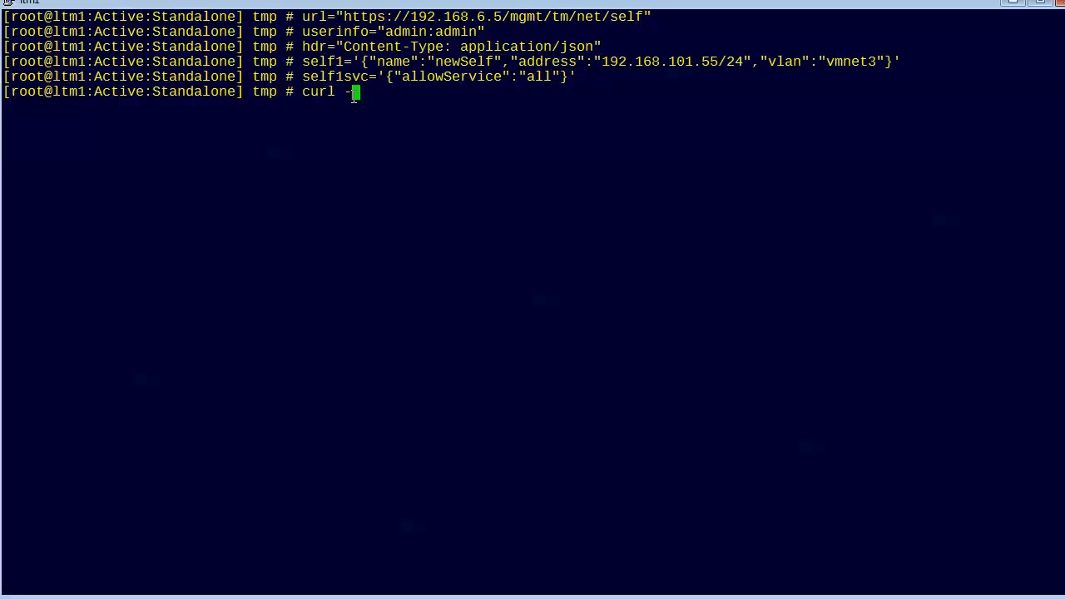
text(sk -u $userinfo)
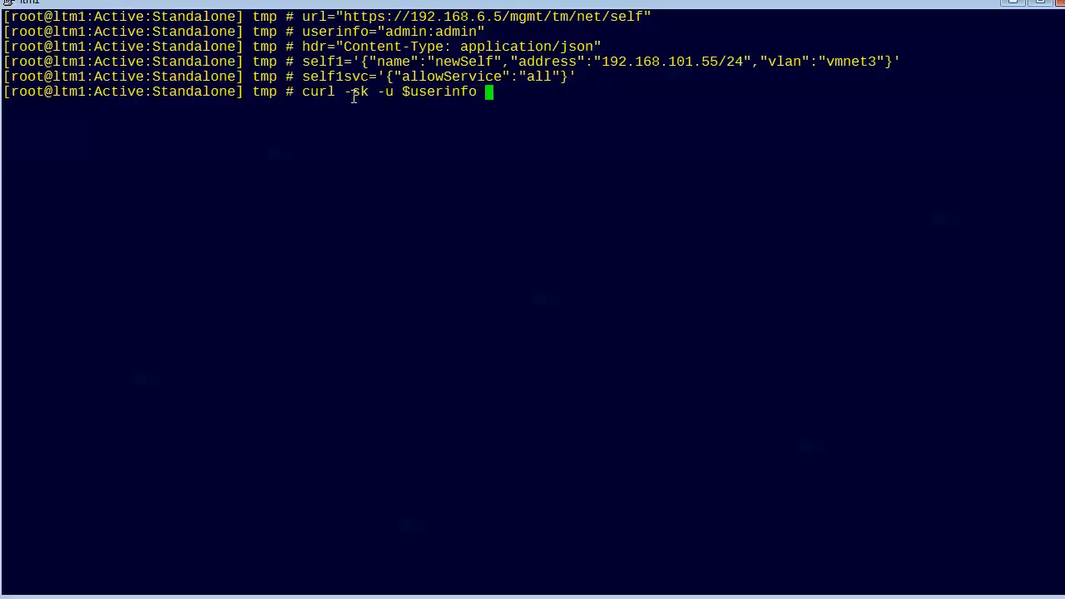
text($url -H $hdr -X)
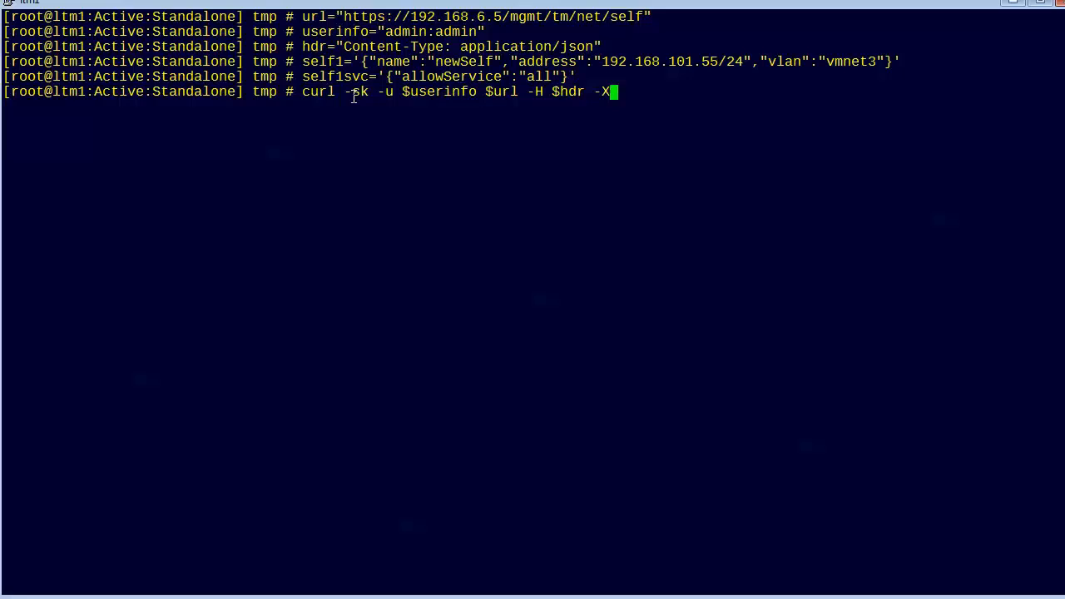
text(POST - d)
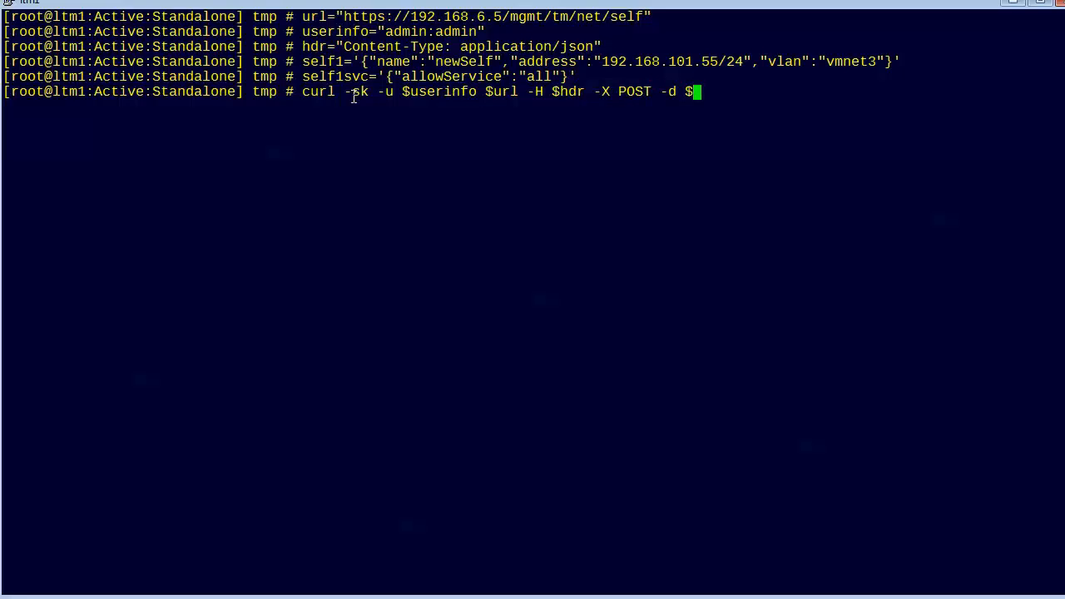
text(self1)
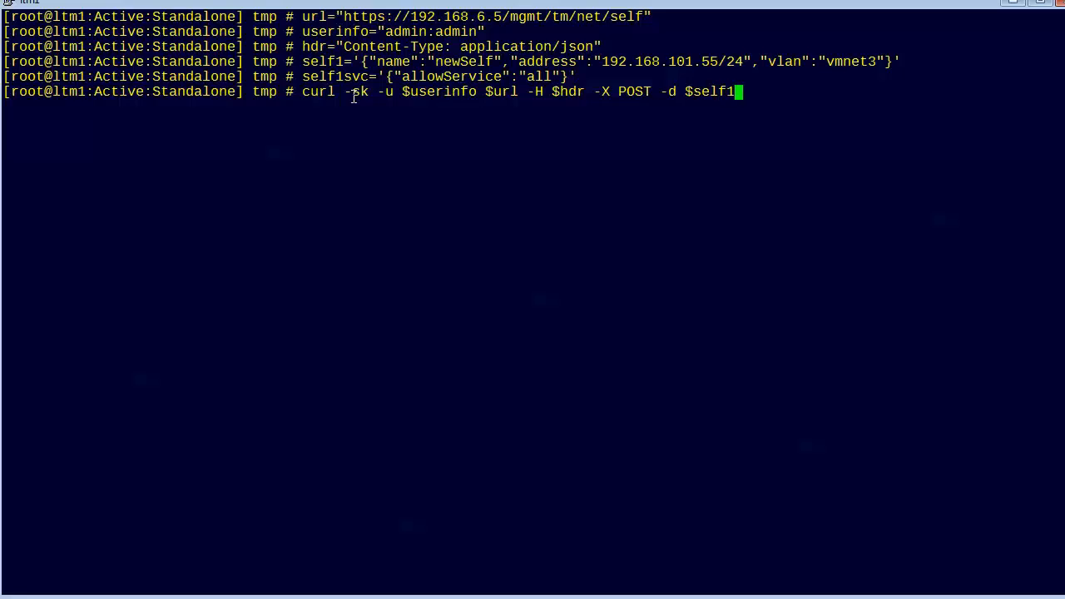
text(| /var/tmp/)
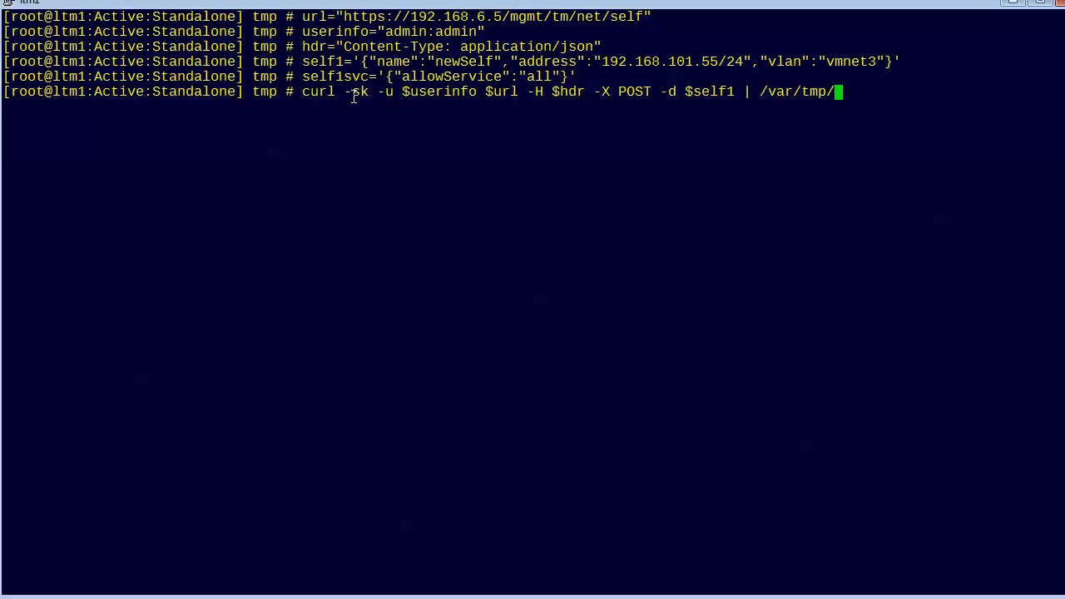
text(jq .)
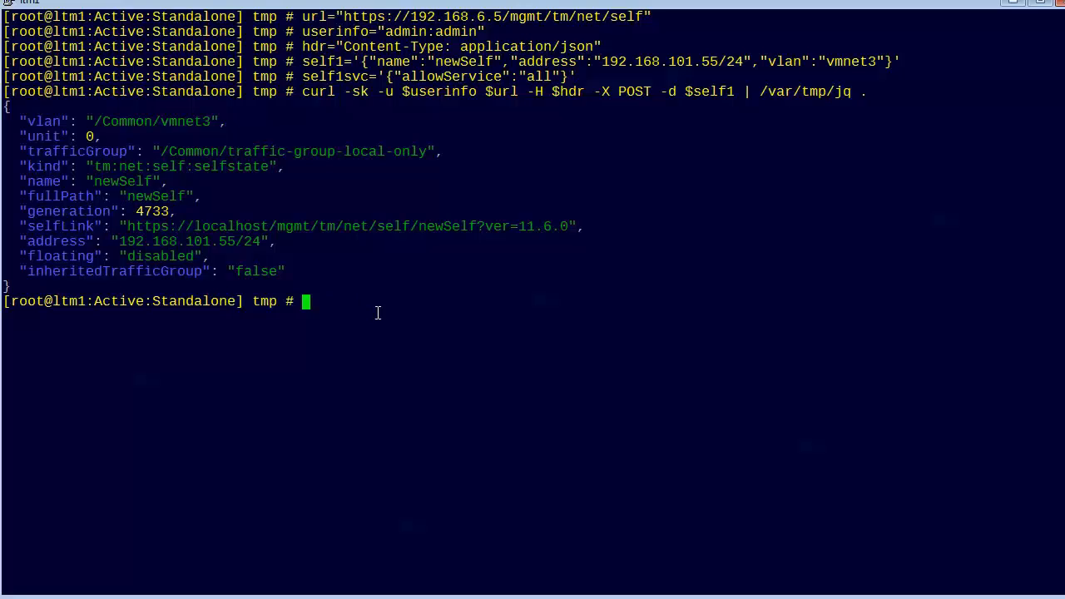
Recall the curl command and make it a PUT to $url/newSelf sending $self1svc for allowService all
key(Up)
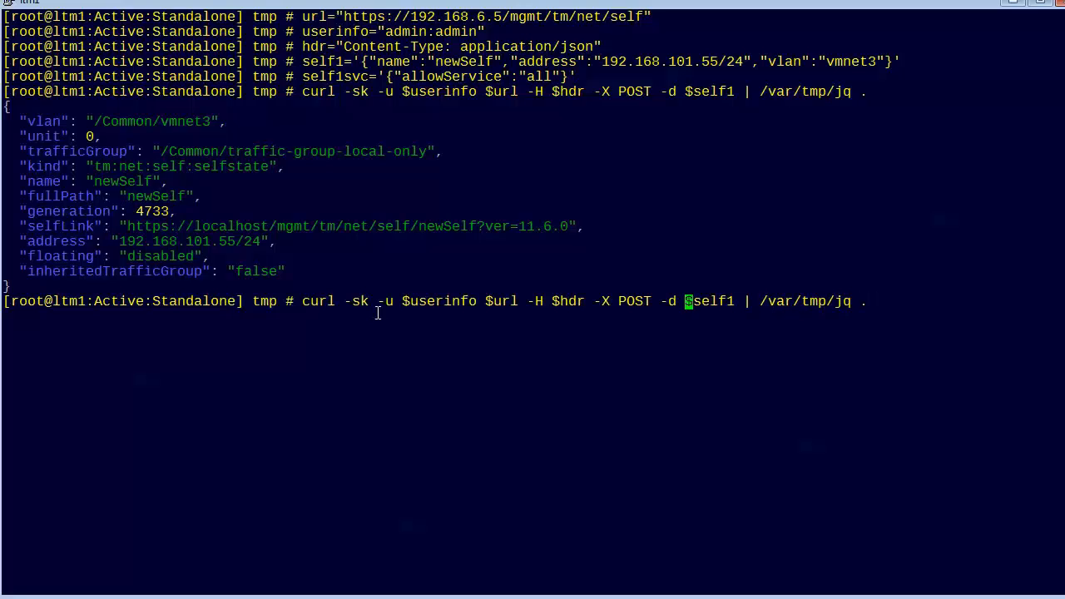
text(/new)
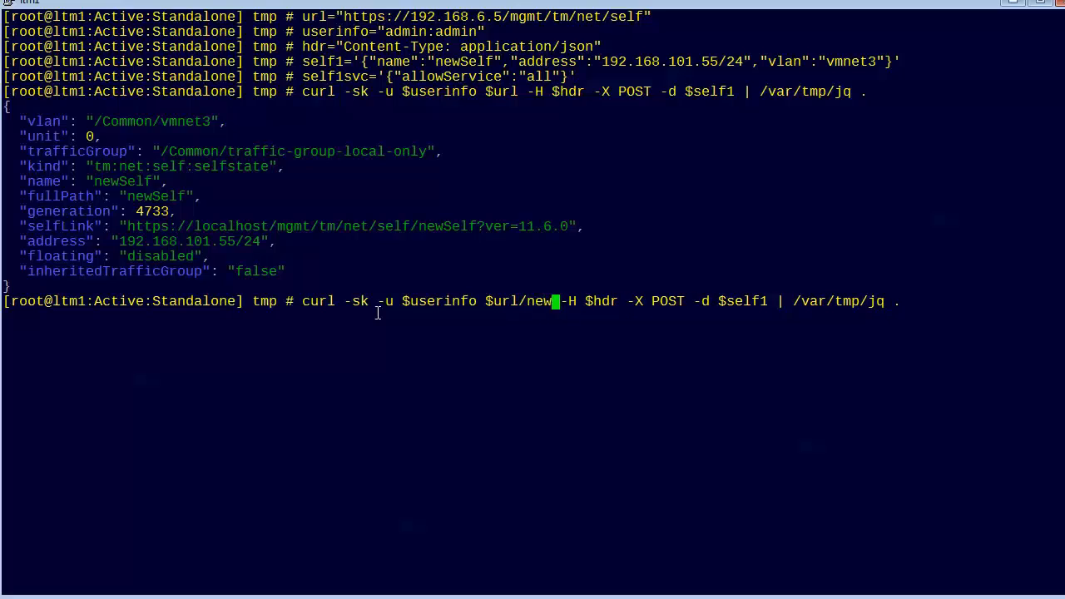
text(Self)
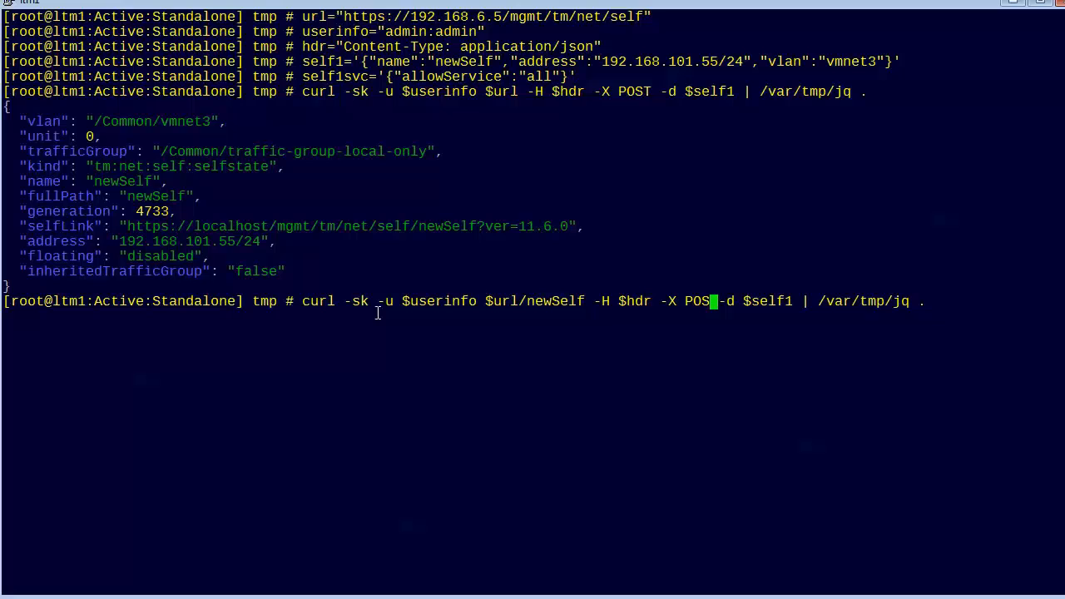
text(PUT)
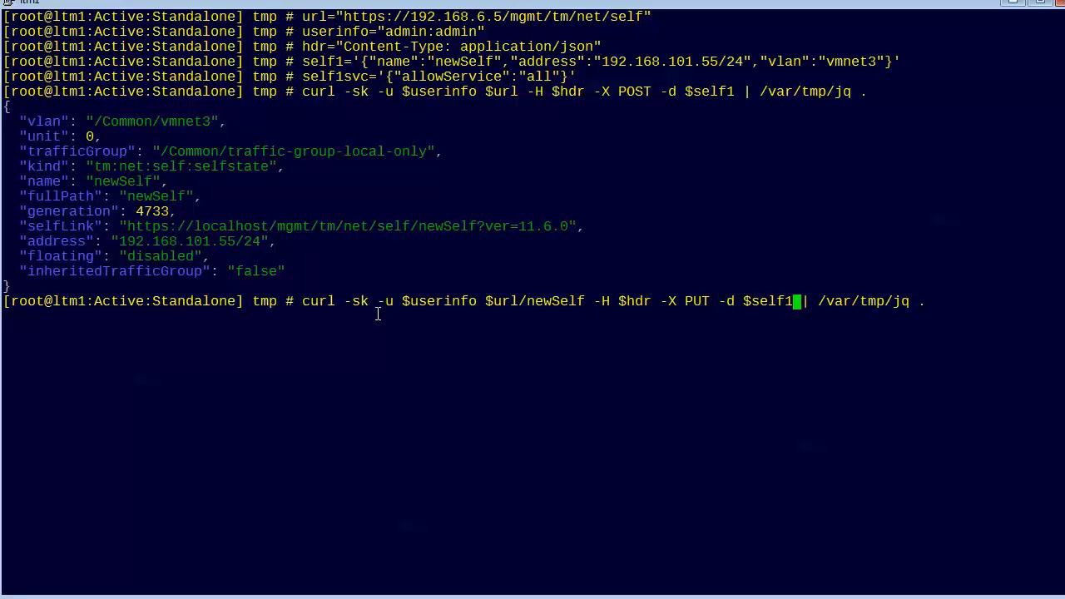
text(svc)
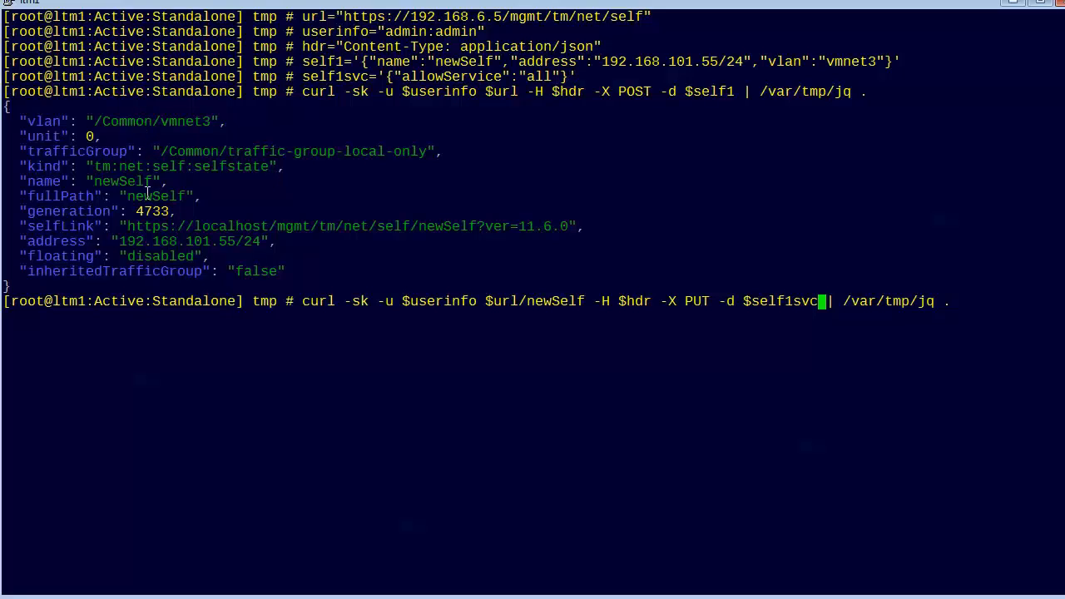
mouse_move(963, 293)
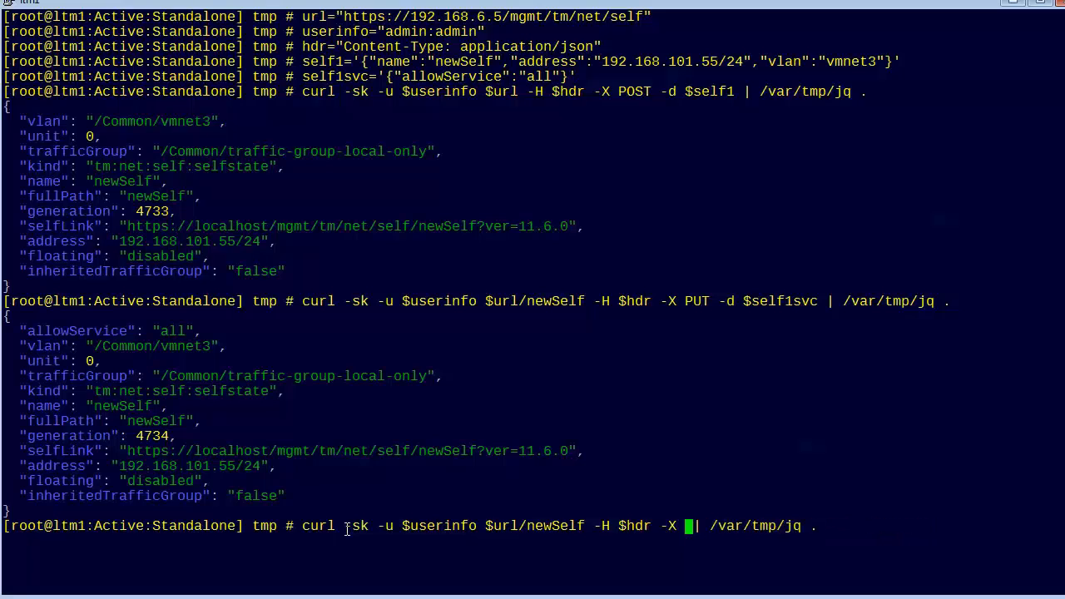
Change the recalled curl to -X DELETE to remove newSelf, then GET $url to list all self-IPs
text(DL)
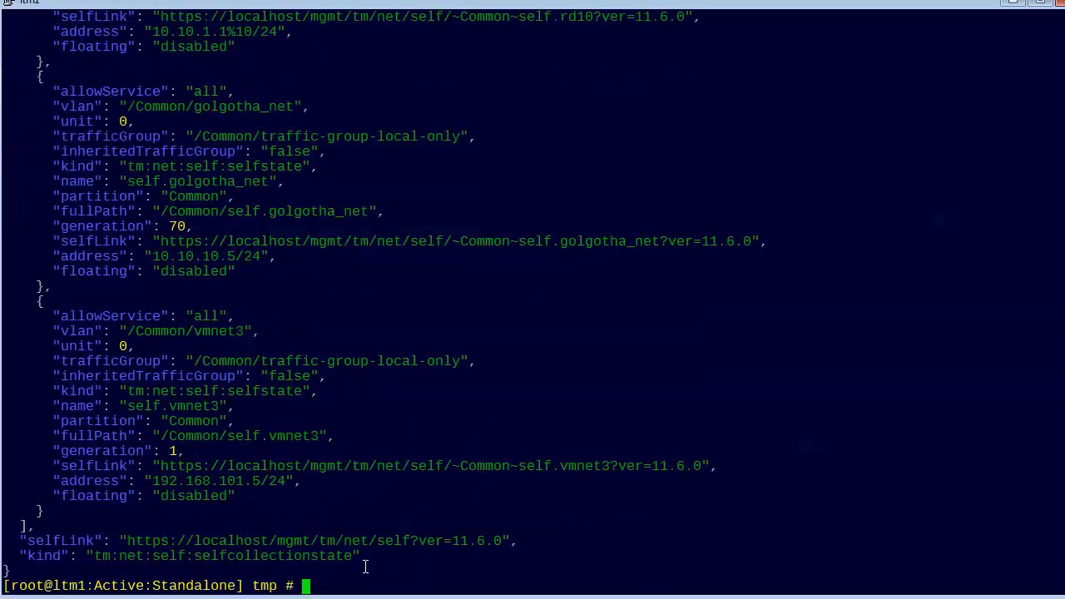
mouse_move(382, 566)
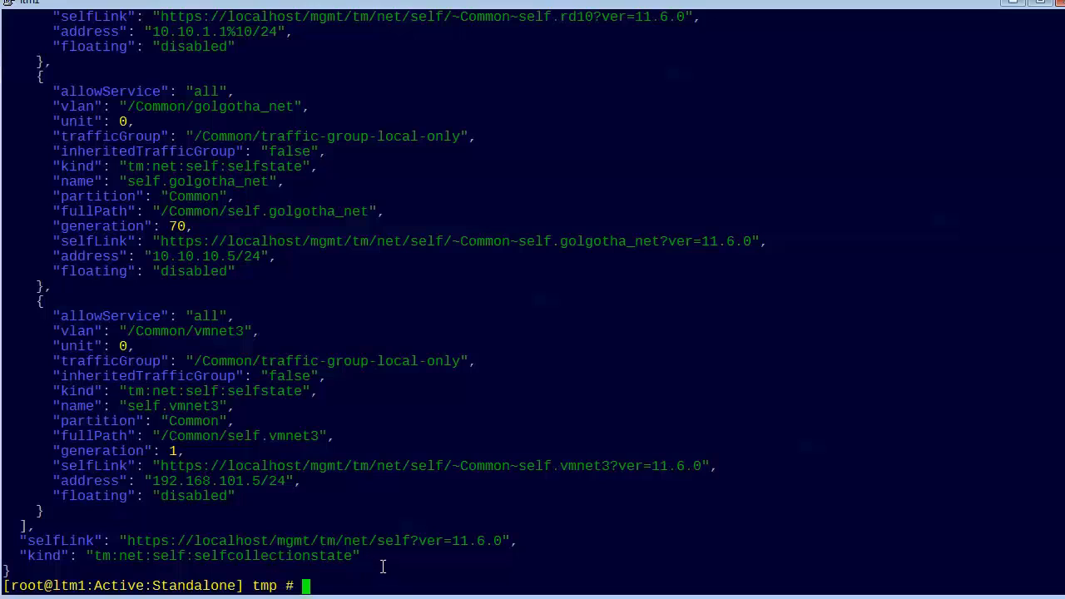